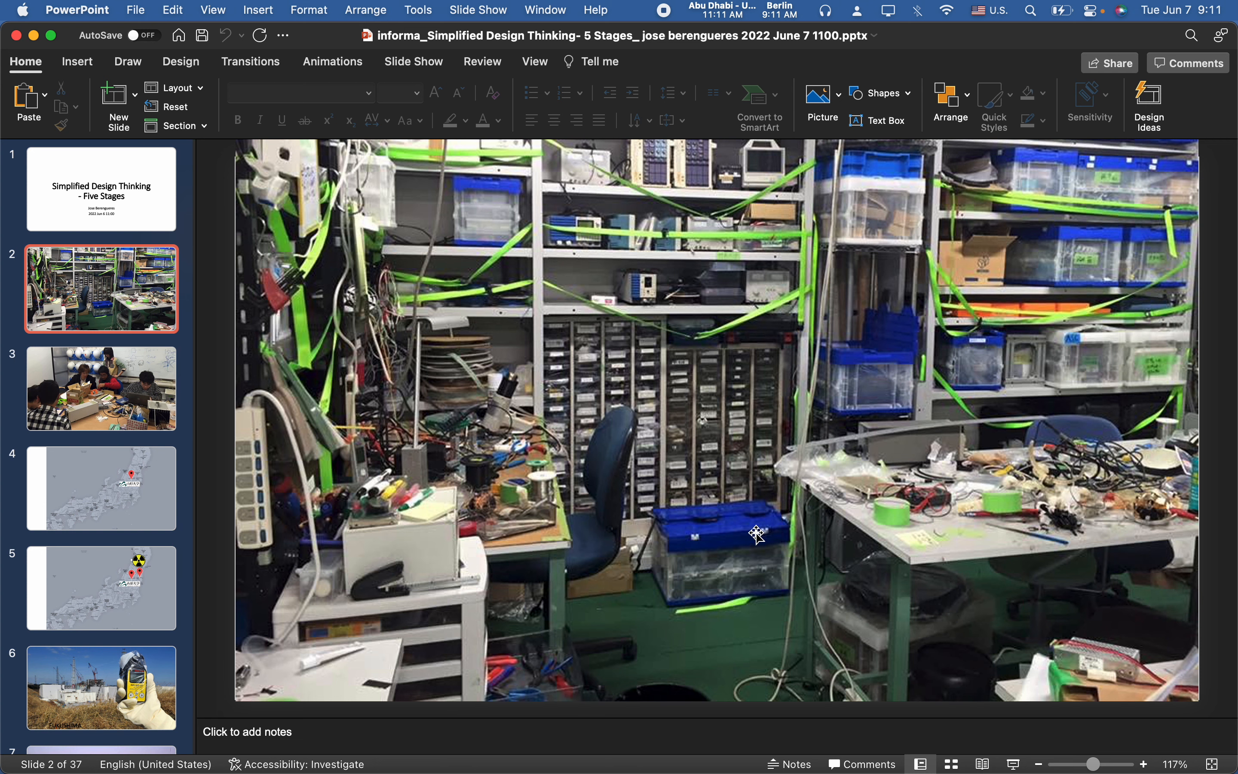
Advance past the team workshop photo to slide 4, the Japan map marking Yamagata University
click(101, 389)
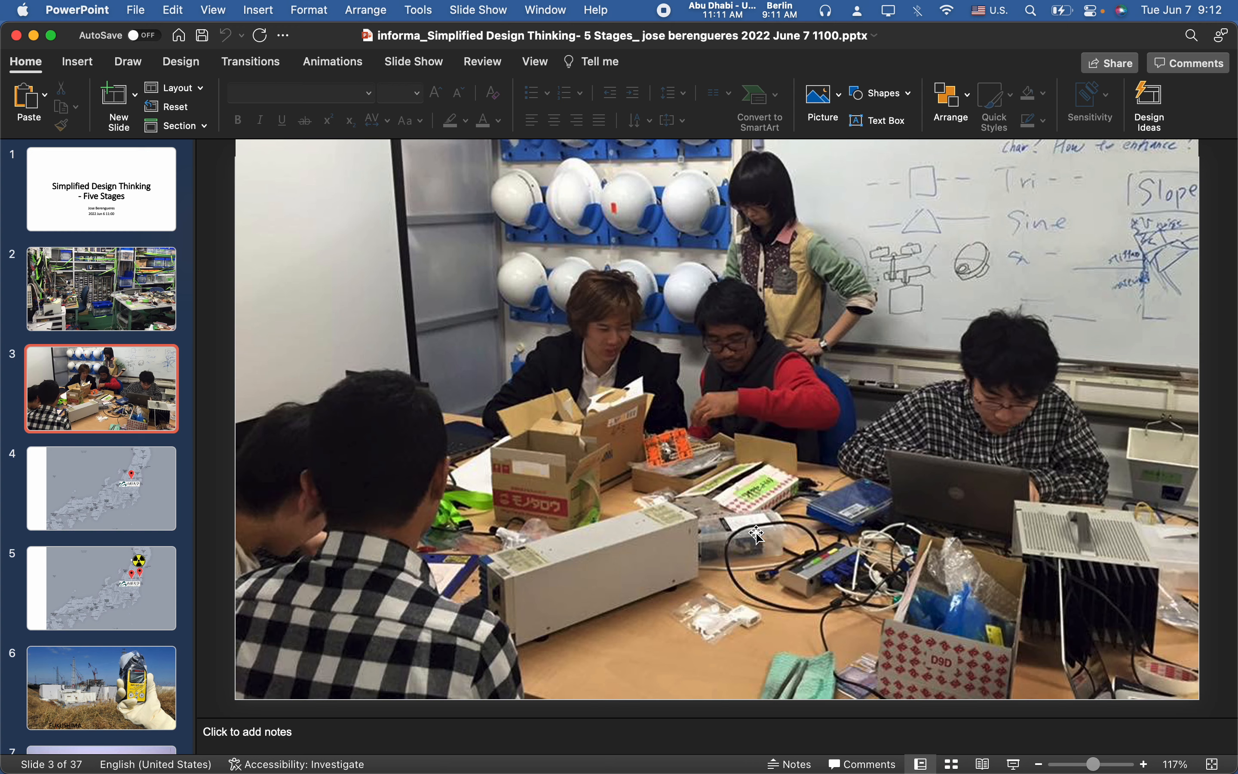
click(102, 488)
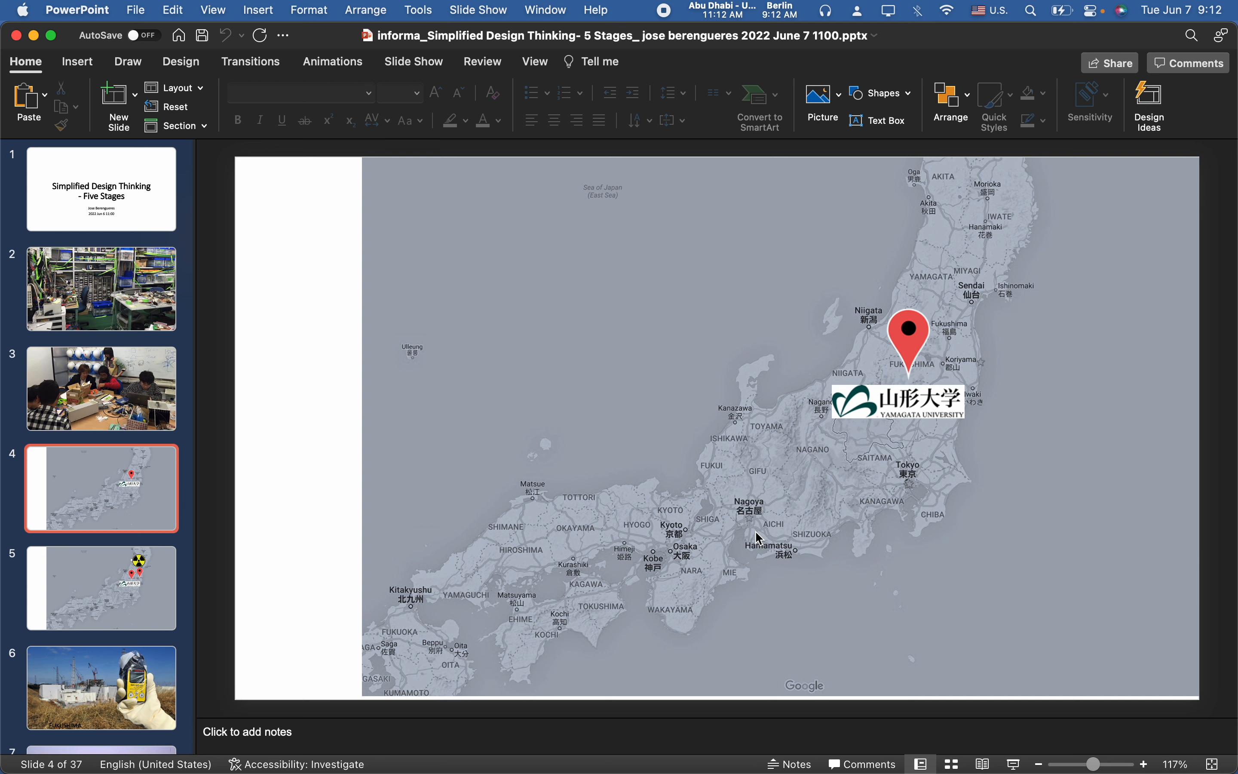
Advance past the radiation-map and Geiger-counter slides to slide 7, the campus aerial photo
click(101, 587)
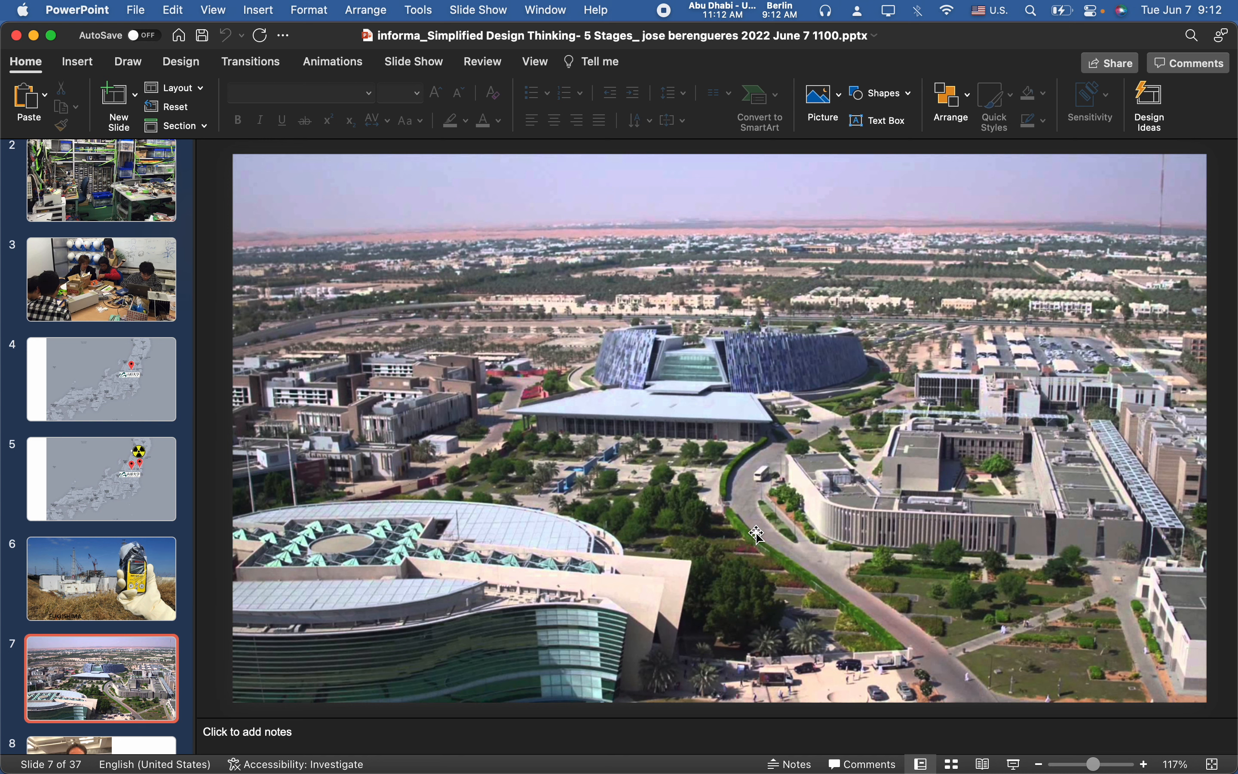
Advance from slide 7 to slide 10, The Brown Book of Design Thinking cover
click(101, 678)
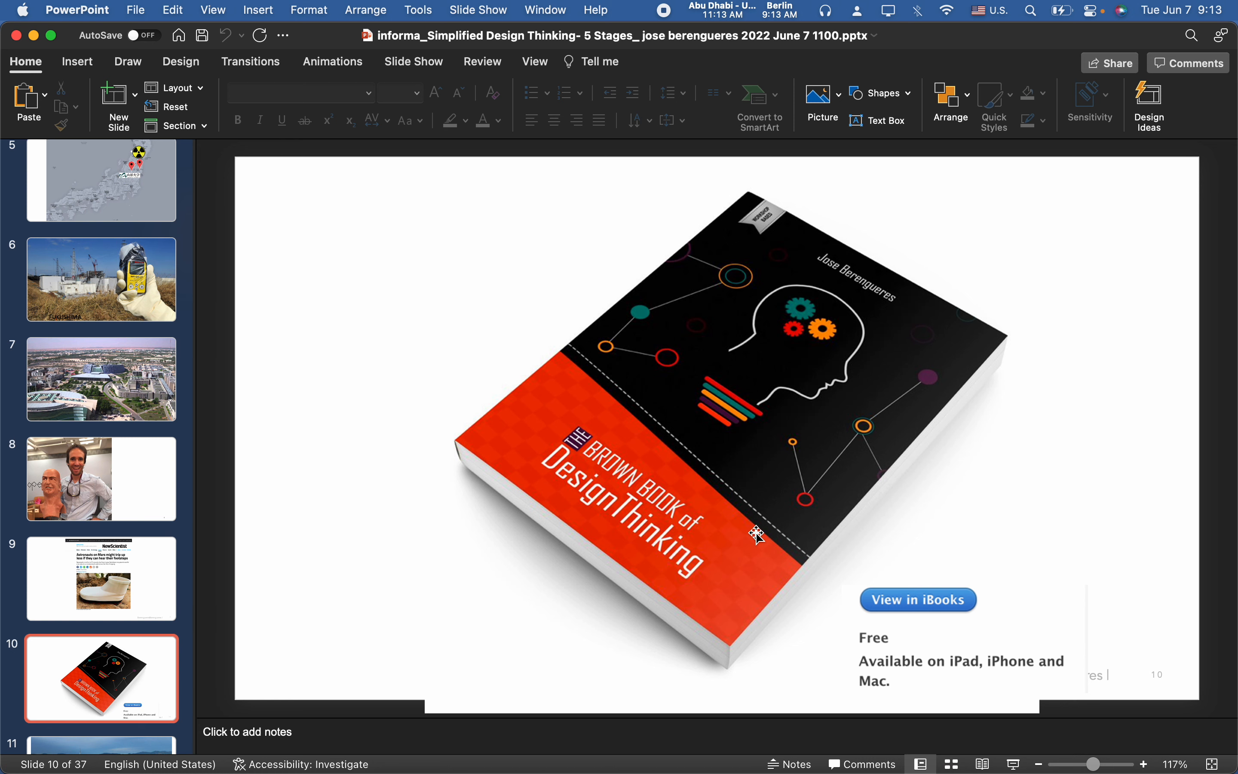
Advance past the skyline and corporate campus photos to slide 14, 'The Flavours' title
click(101, 679)
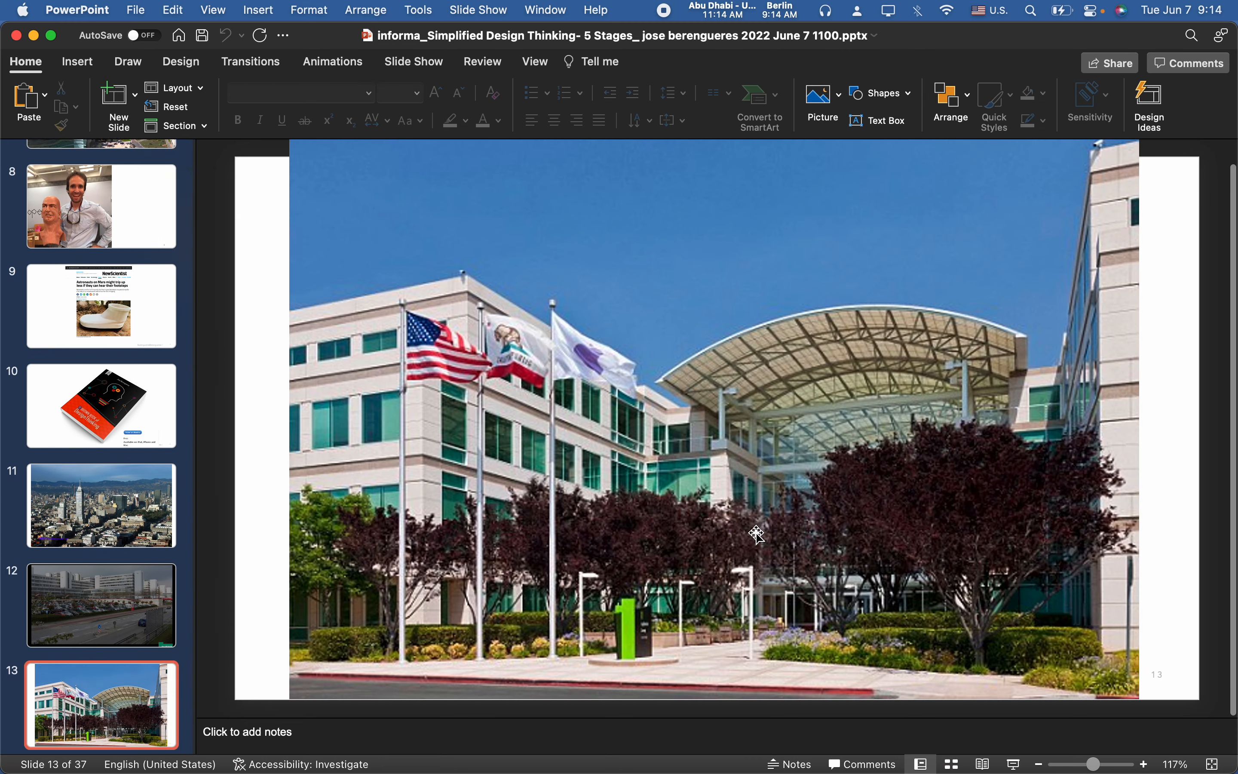
scroll(down, 3)
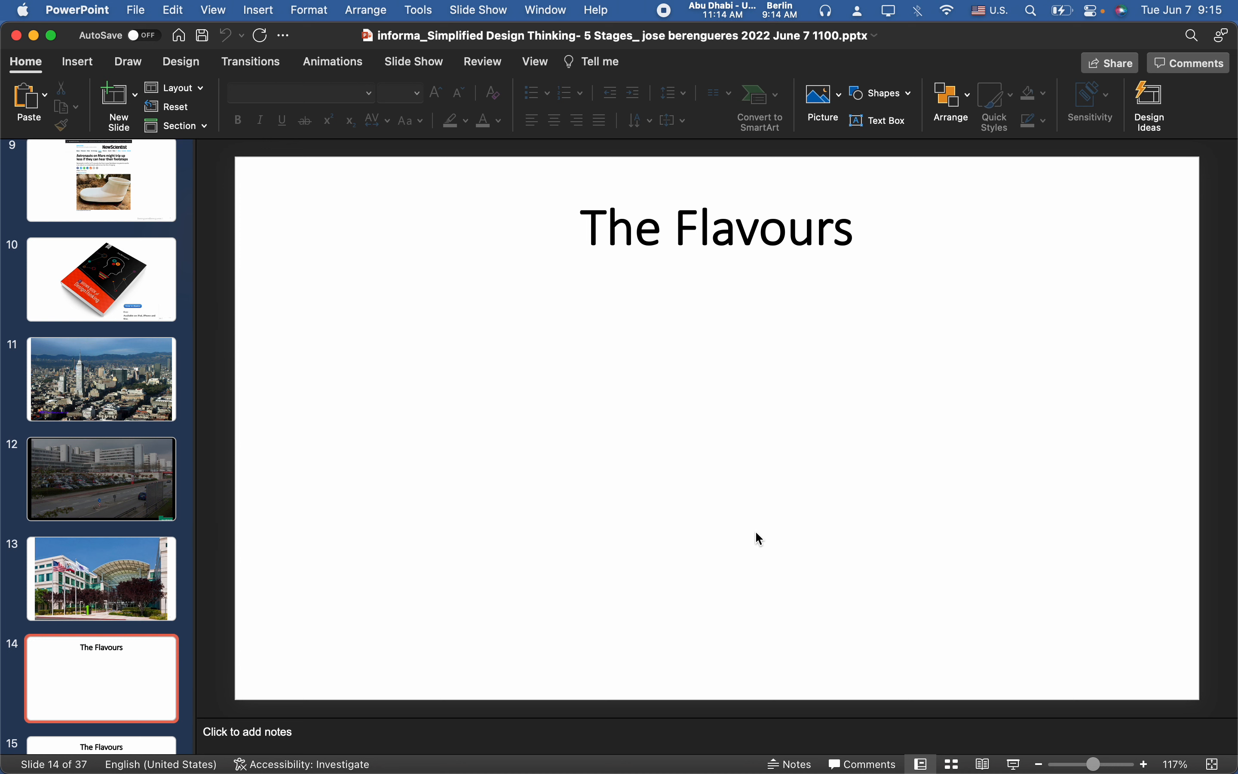
Advance to slide 15, listing Lean UX, Scrum, Service Design and Design thinking
click(102, 678)
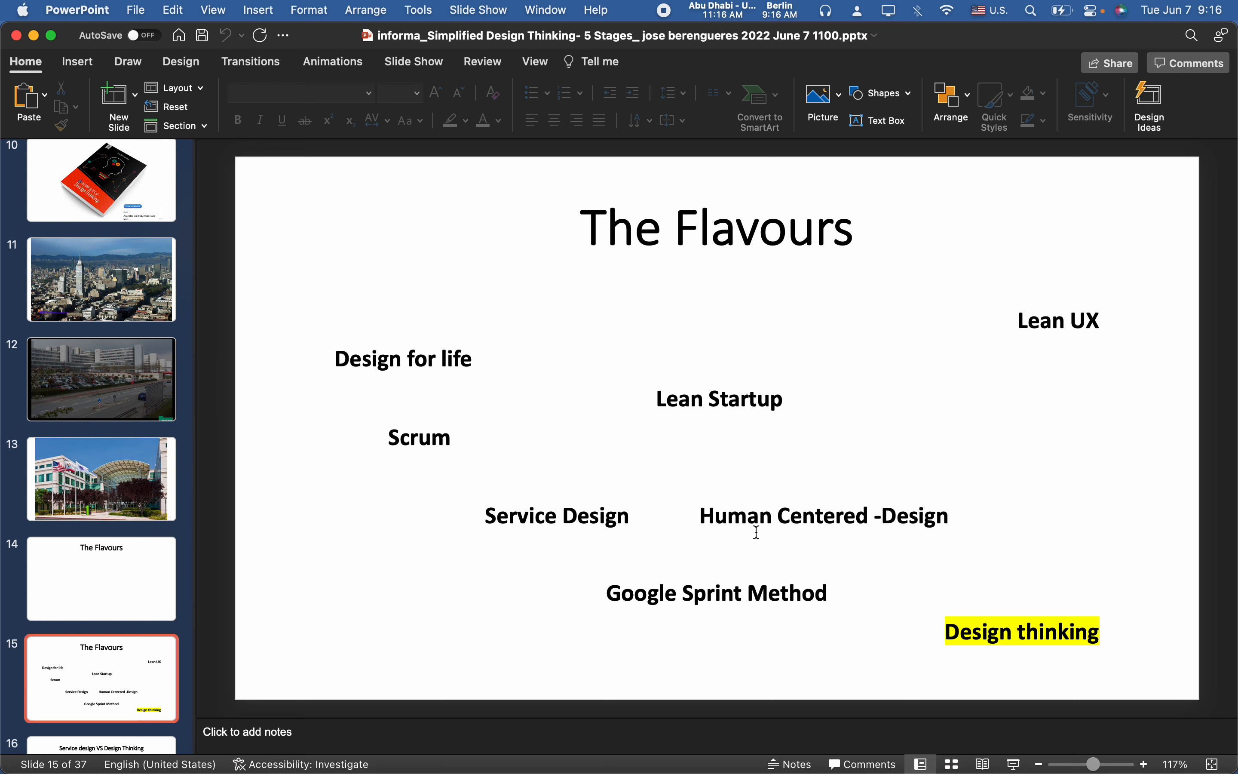
Advance to slide 16, the Service design VS Design Thinking trend chart since 2004
click(102, 677)
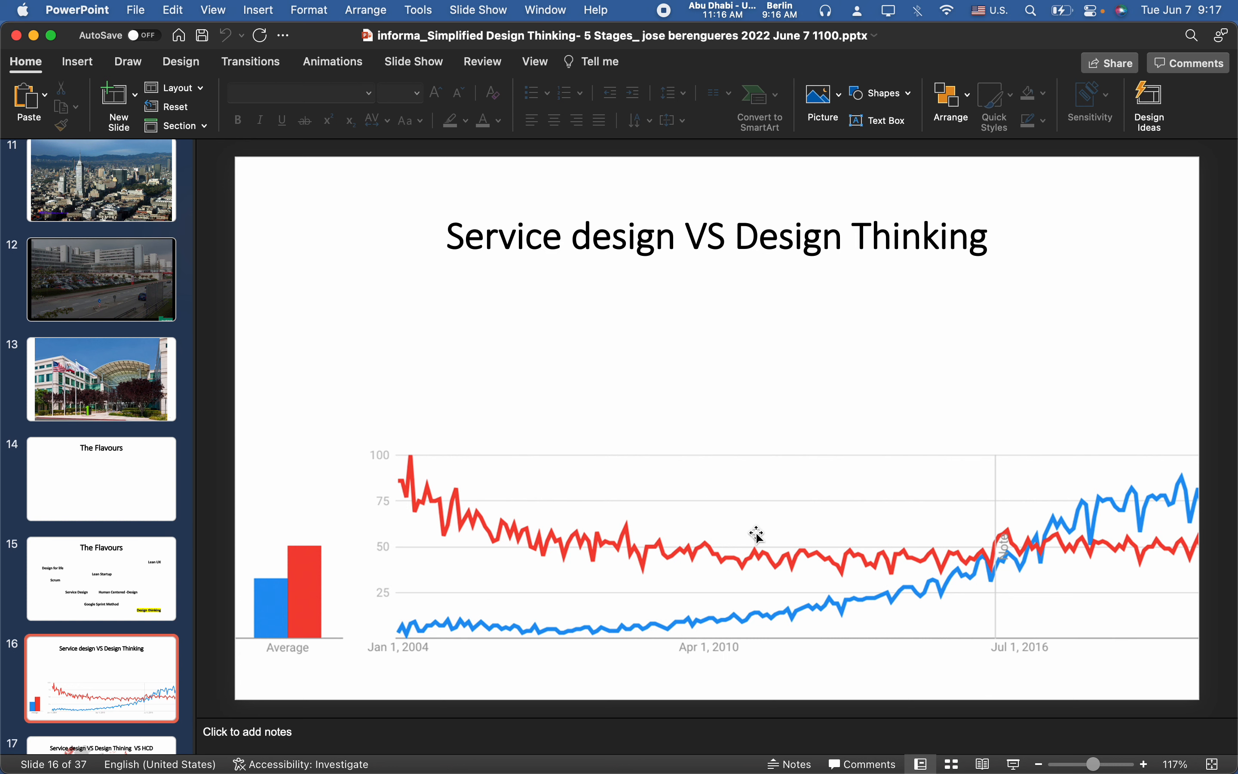
Advance past the world-map slide to slide 18, the repeated trend chart
click(101, 677)
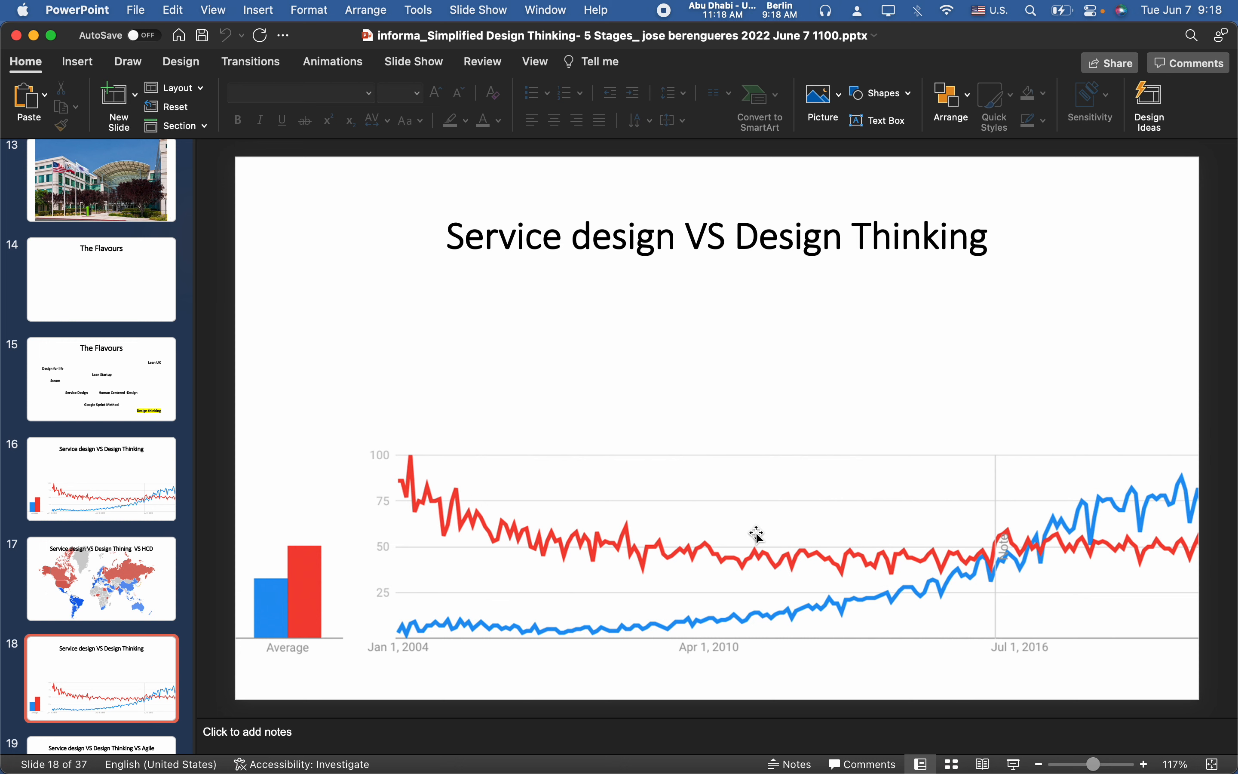
click(102, 677)
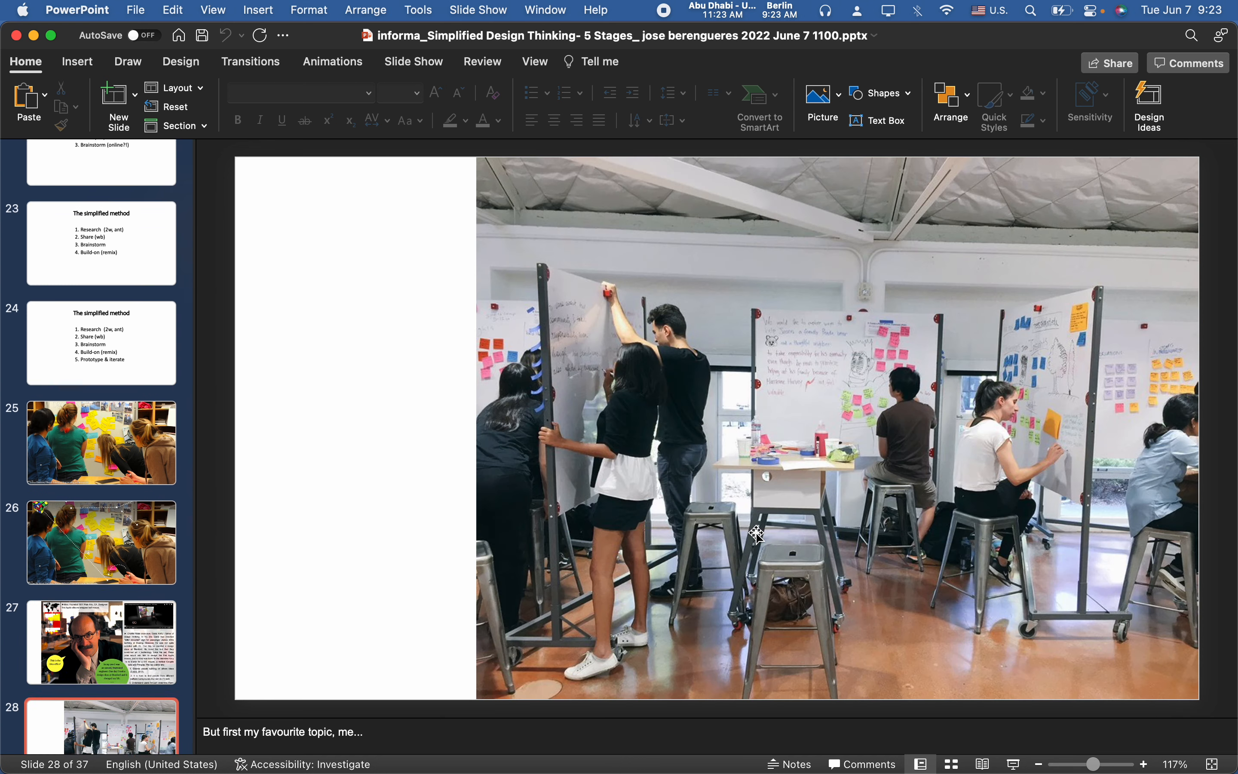
Scroll the thumbnail pane so slide 29 appears after the whiteboard workshop slide 28
scroll(down, 3)
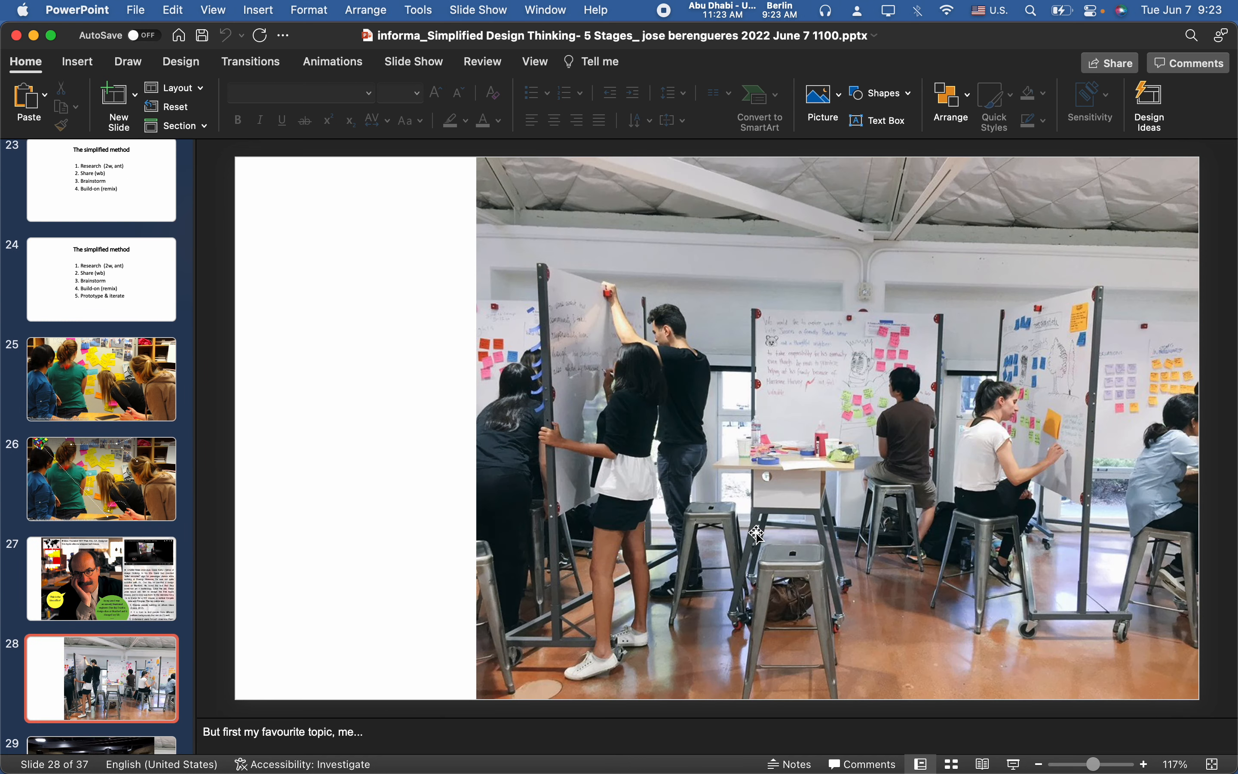